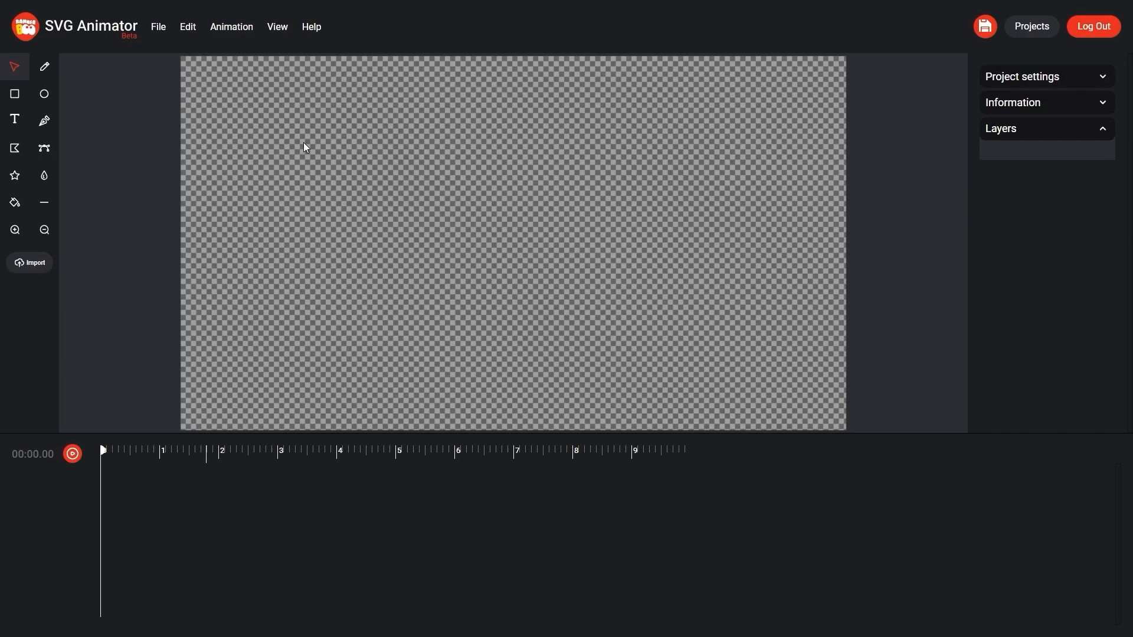
Step: Import Battery.svg onto the empty canvas as a single group layer
left_click(157, 27)
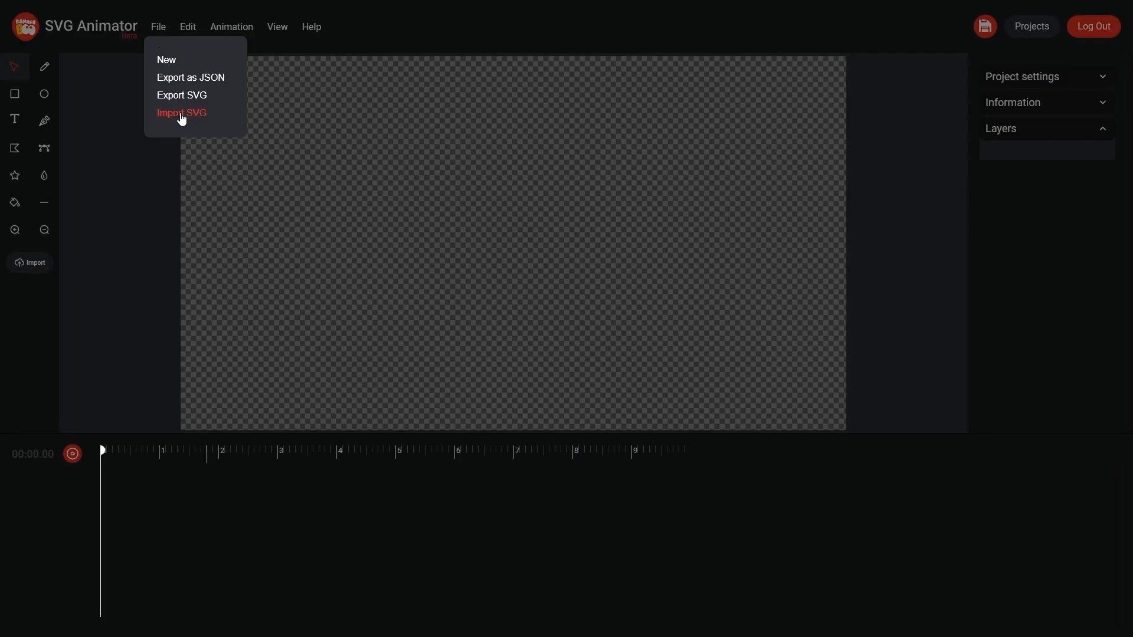
left_click(182, 113)
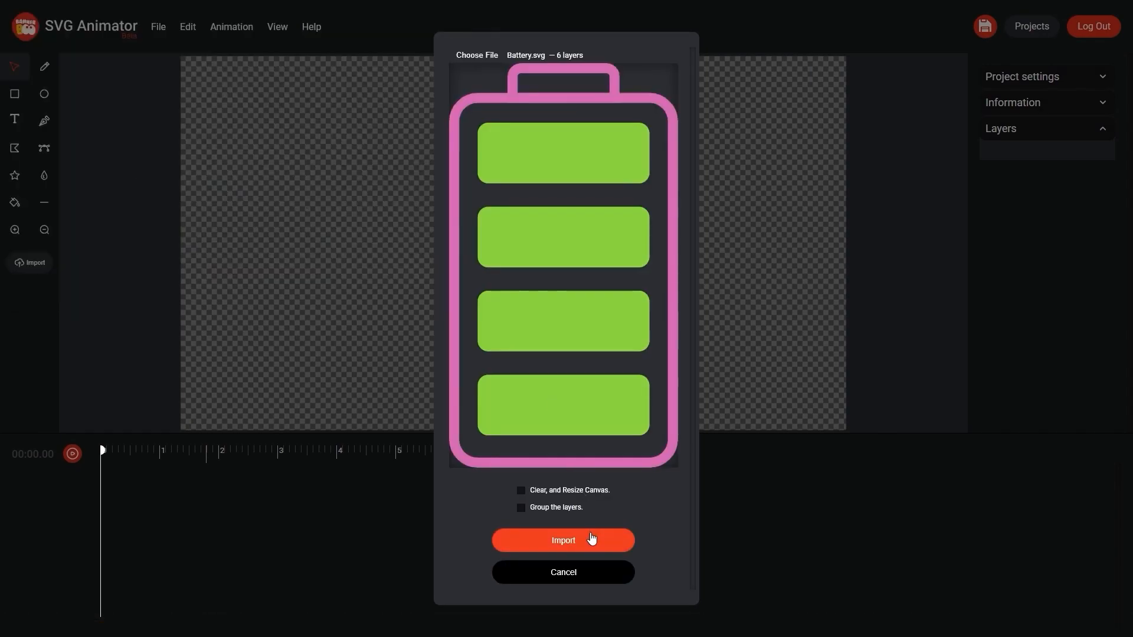
left_click(563, 540)
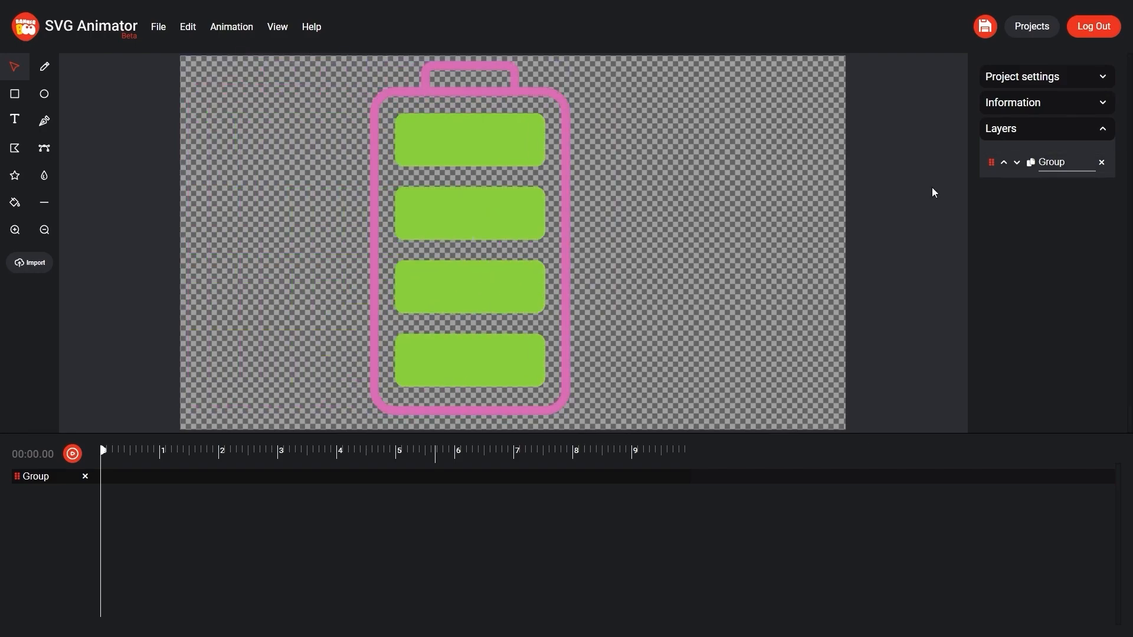
Step: Name the project Battery and set the canvas width to 500 px, confirming the change
left_click(1022, 75)
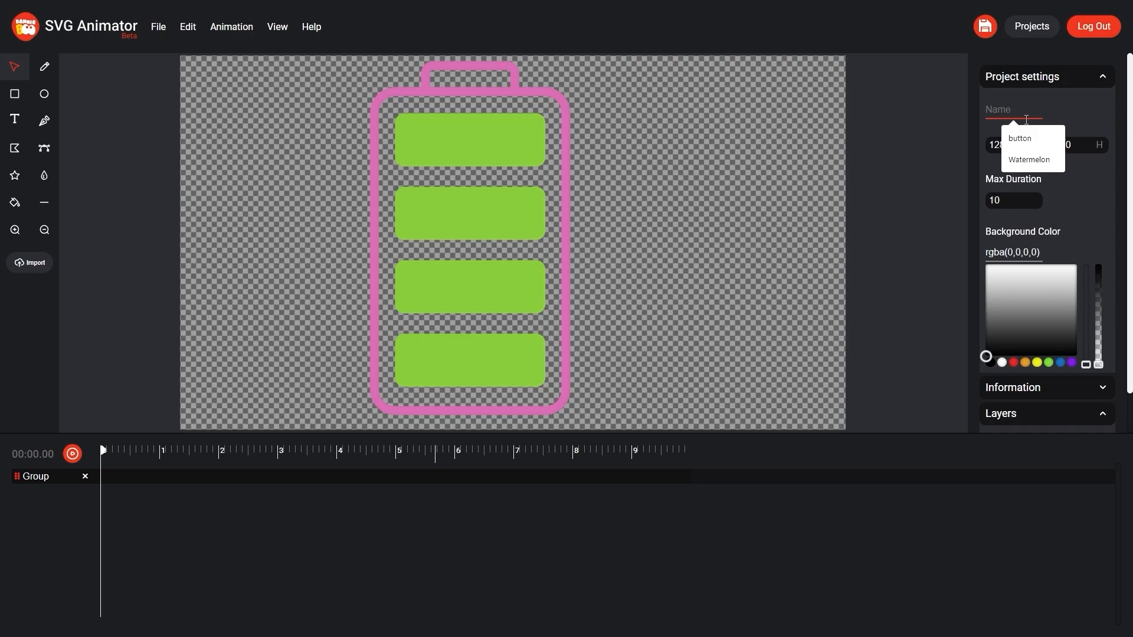
type("Battery")
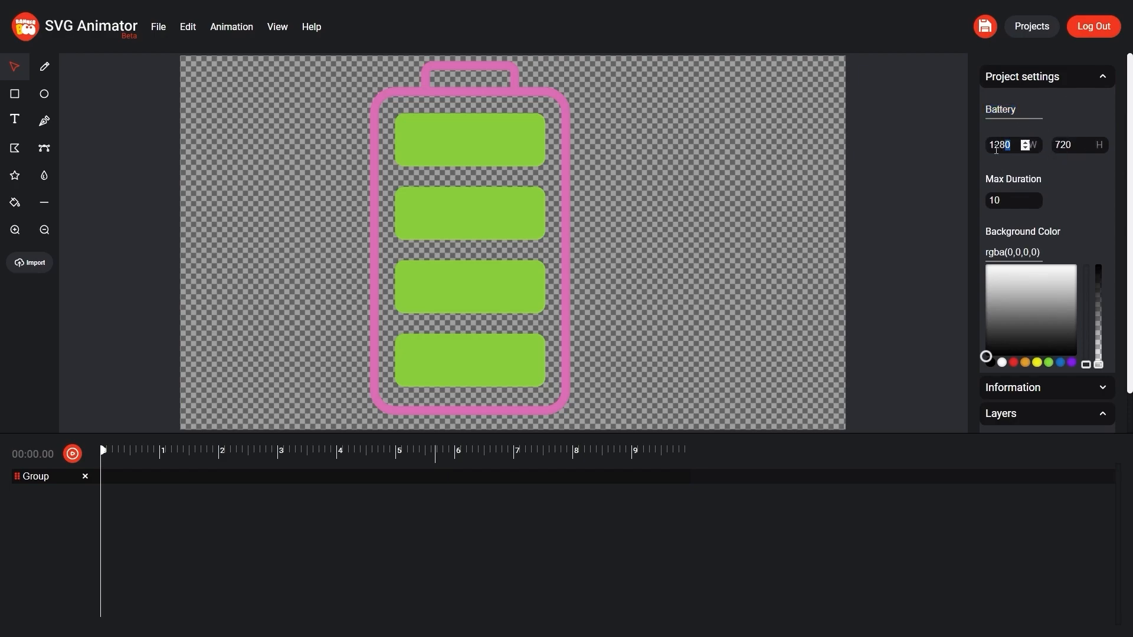
type("500")
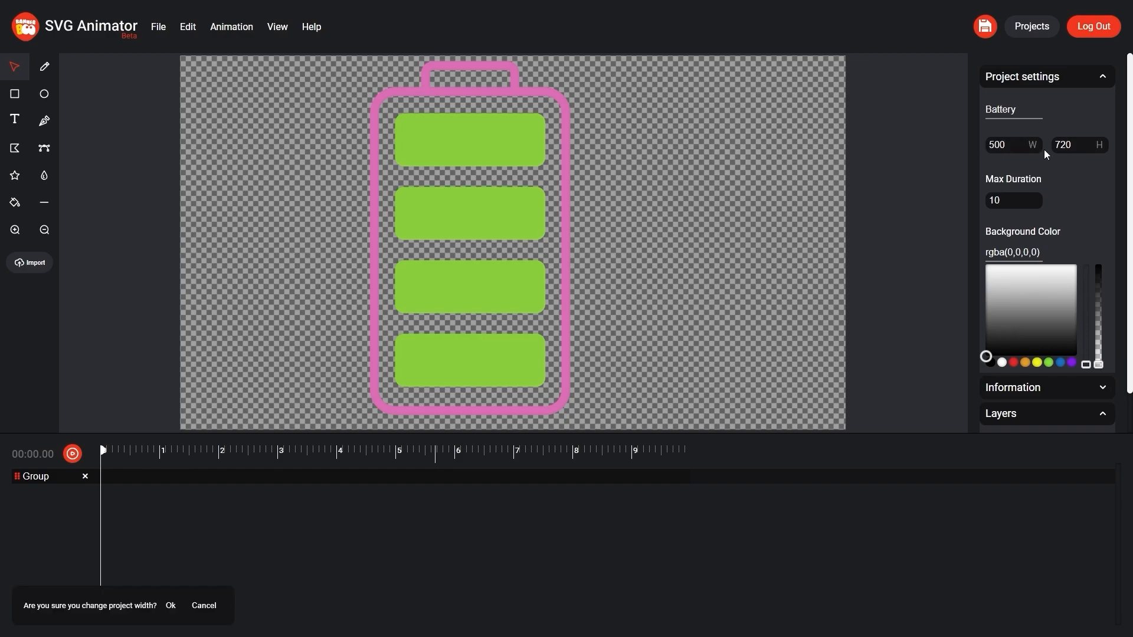
left_click(170, 606)
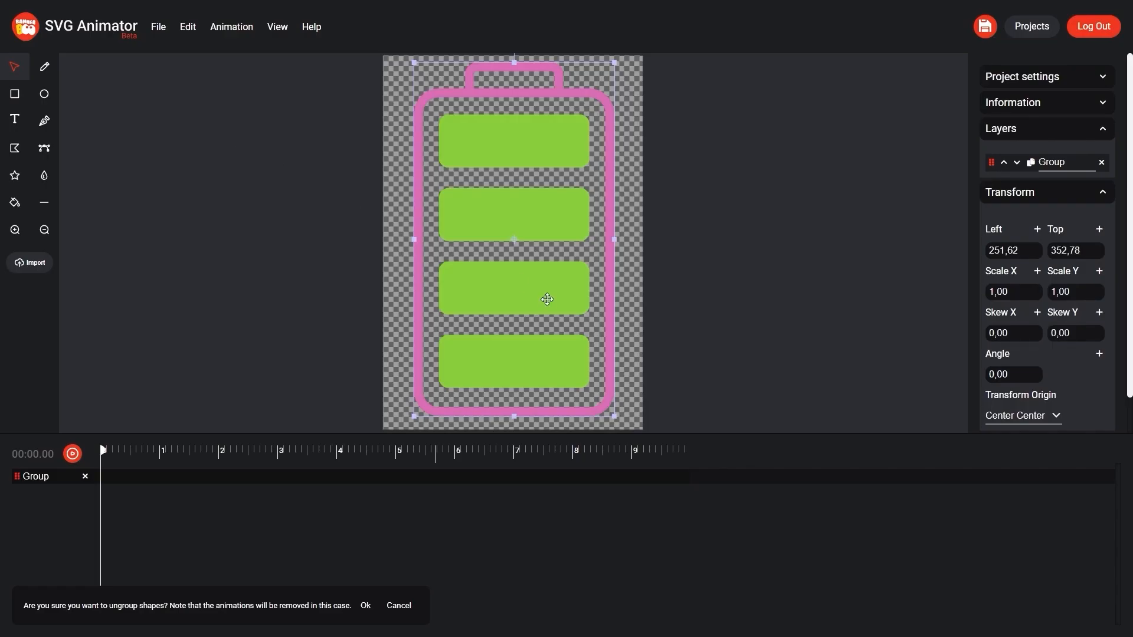
Step: Confirm splitting the battery group into separate bar layers
left_click(366, 605)
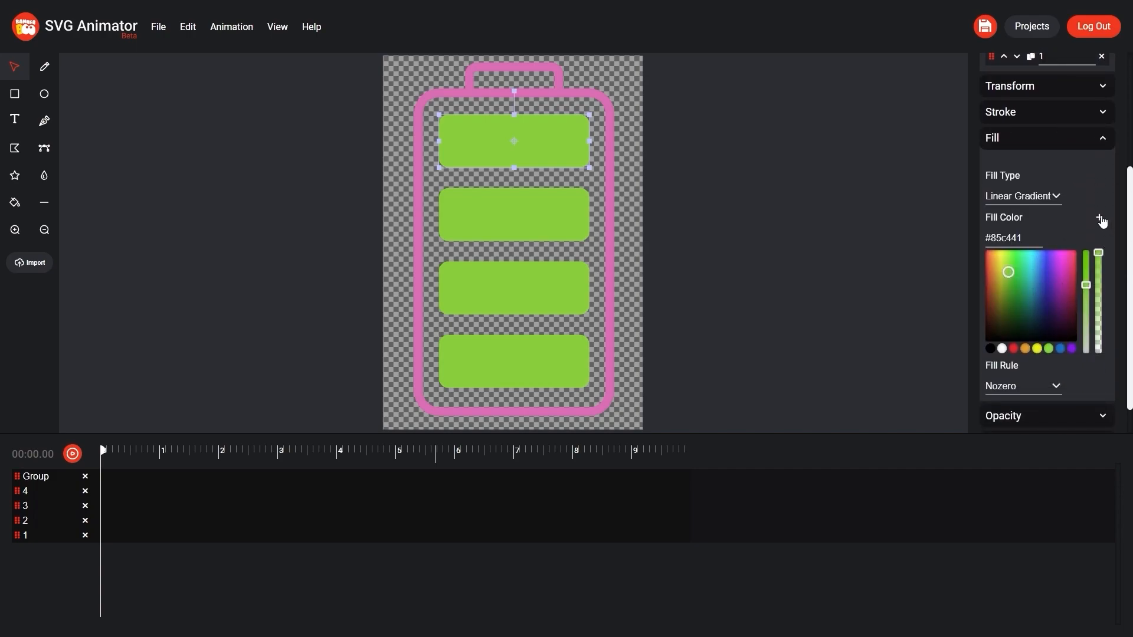
Step: Add a Fill Color keyframe to the top bar and move the playhead to 0.8 s
left_click(1099, 217)
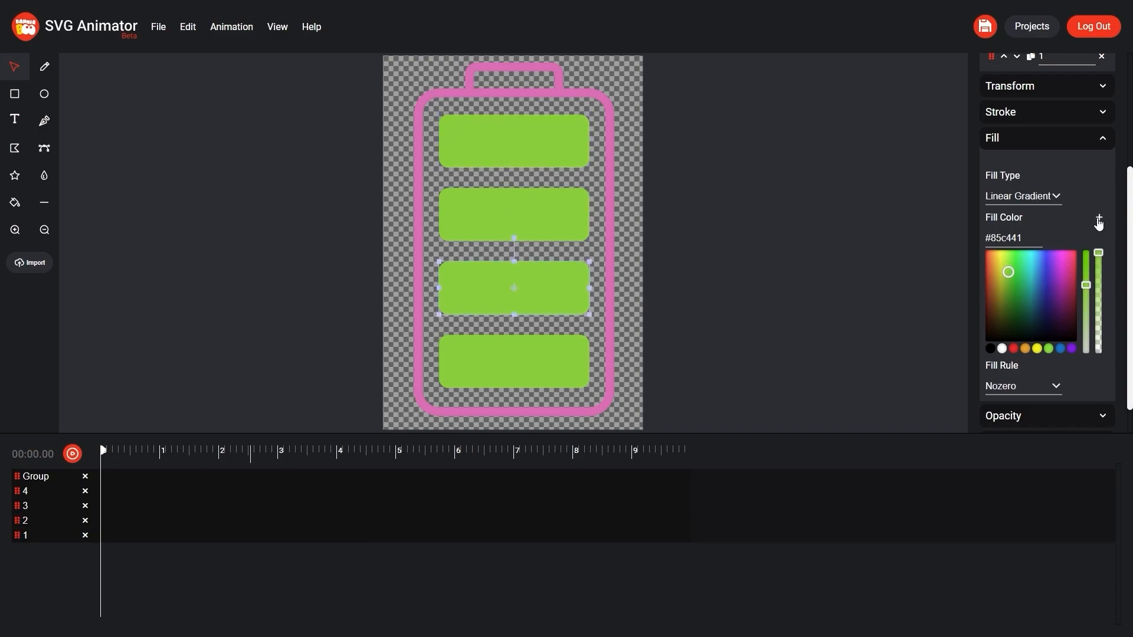
left_click(514, 361)
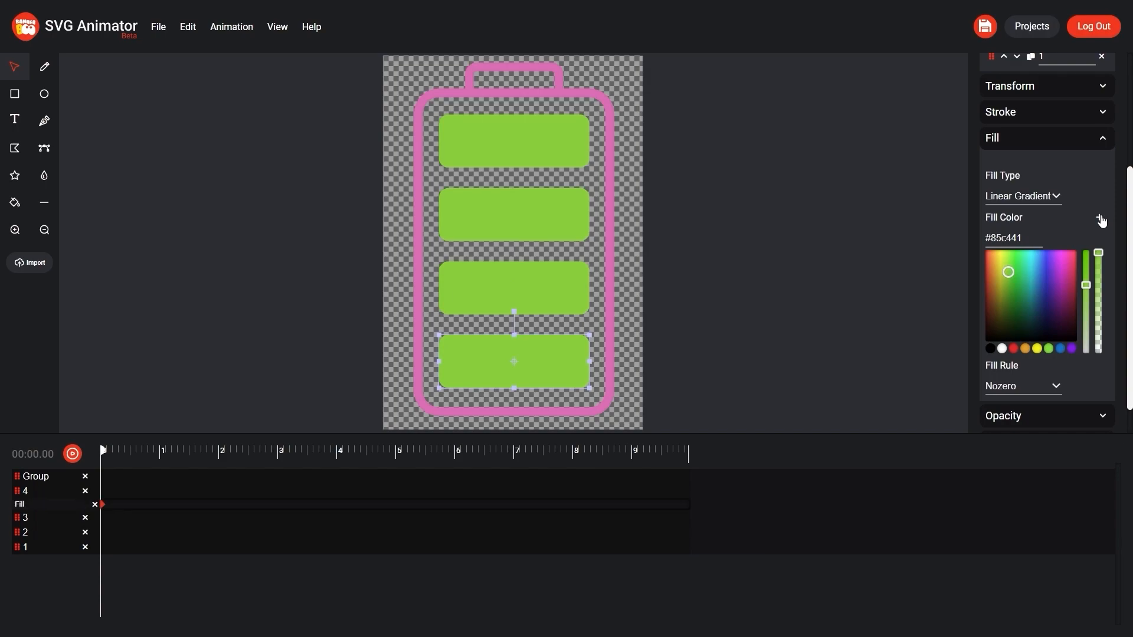
left_click_drag(102, 450, 144, 450)
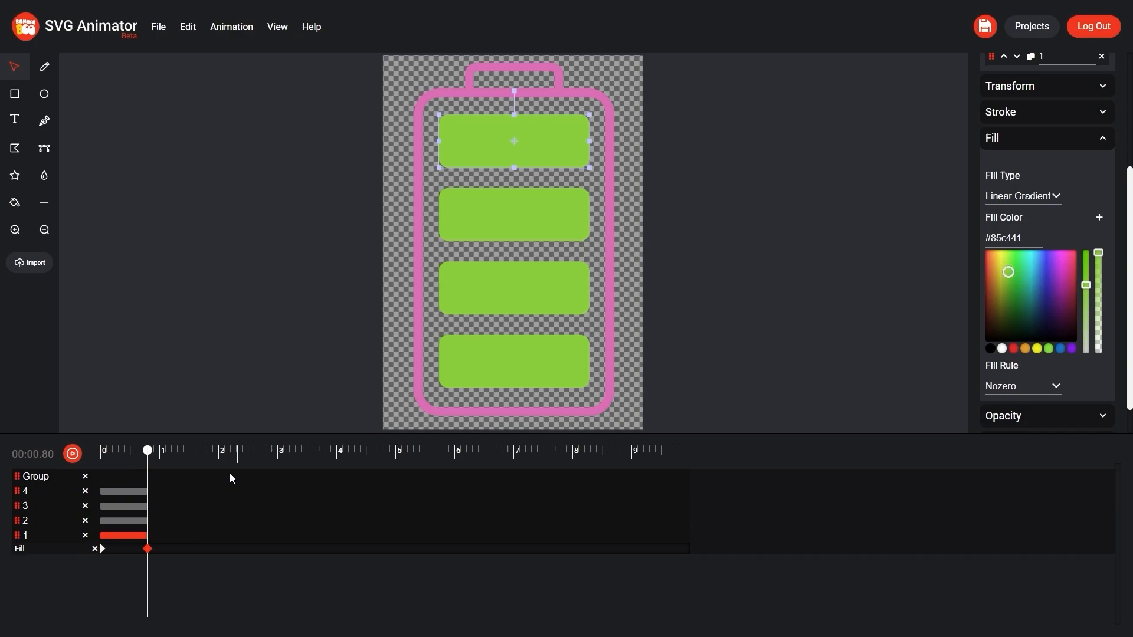
Step: Turn the bars' fill yellow just under 1 s, then orange by about 3 s
left_click_drag(147, 450, 155, 449)
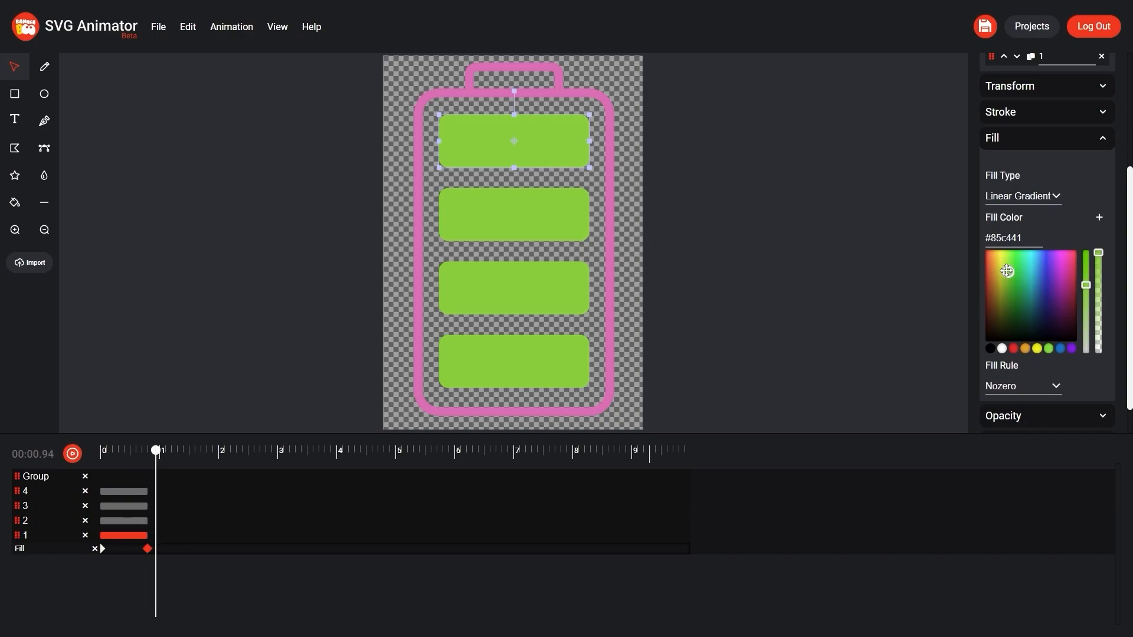
left_click(1001, 272)
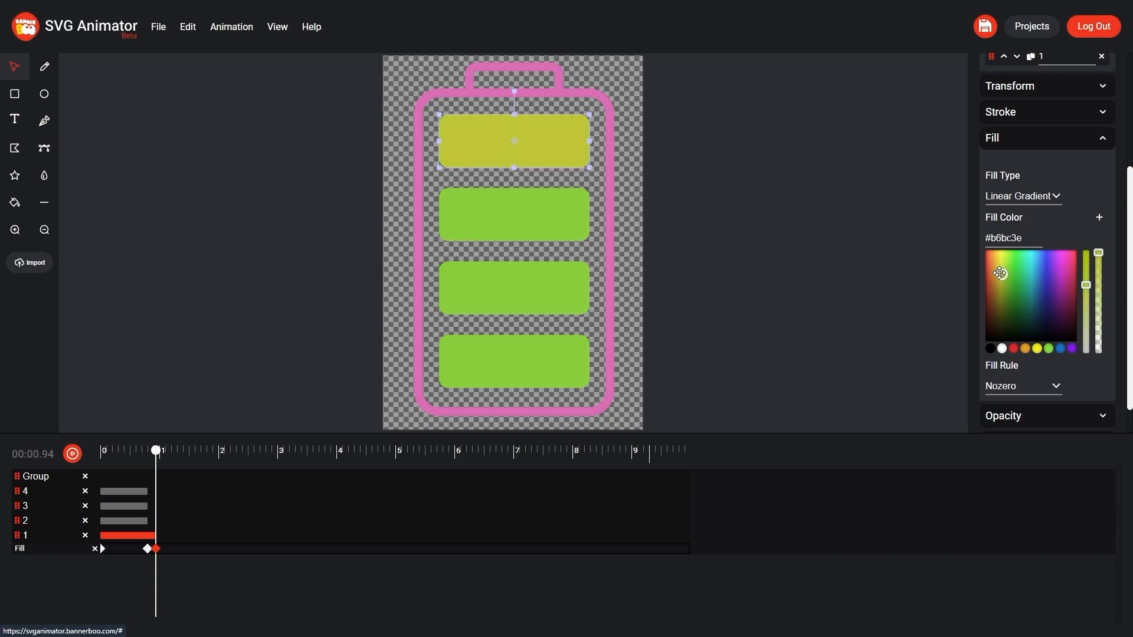
left_click(1000, 271)
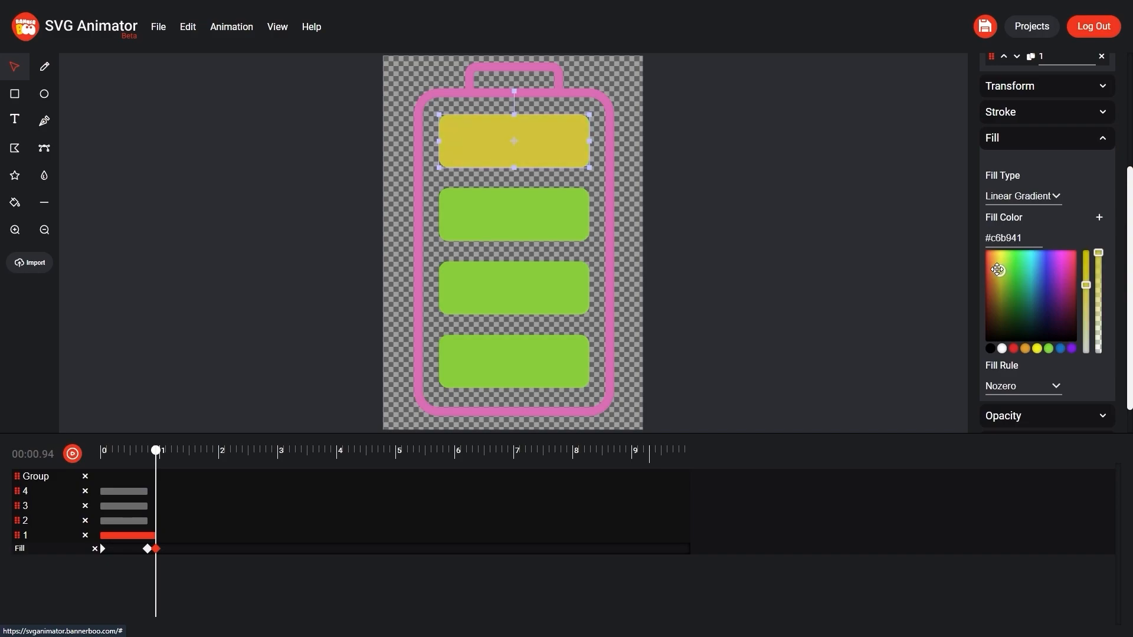
left_click(1001, 269)
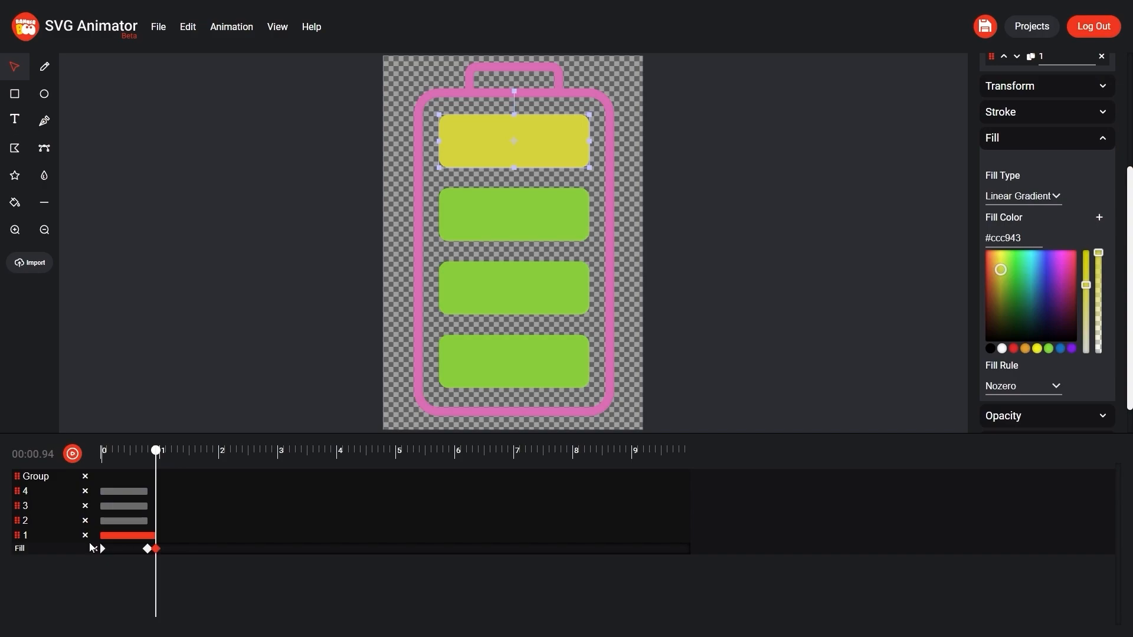
left_click(25, 520)
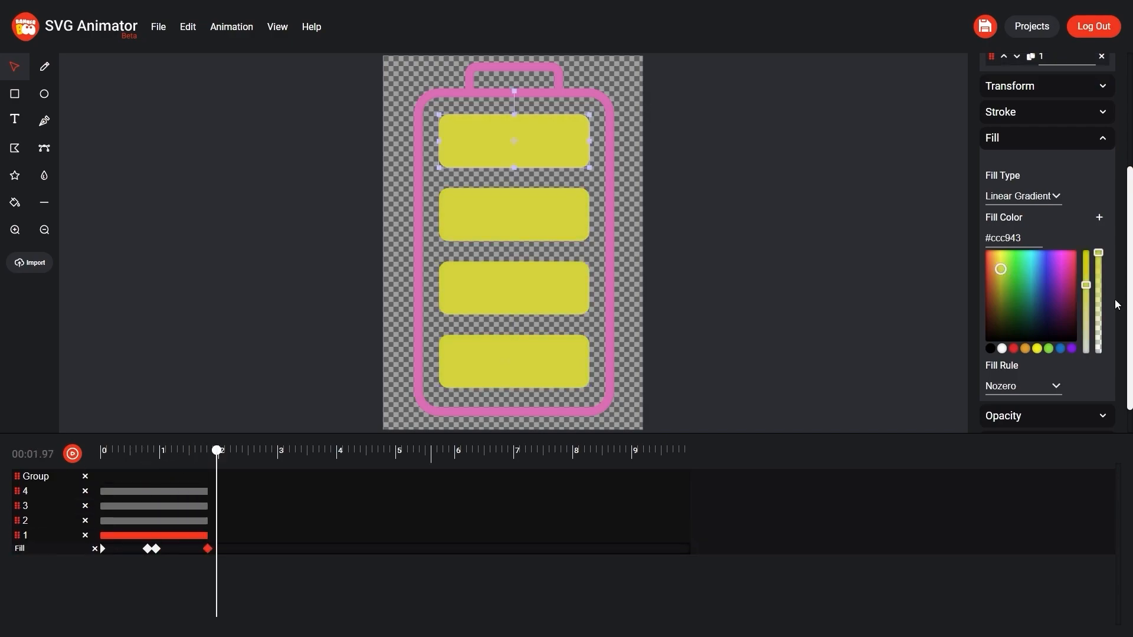
left_click(25, 491)
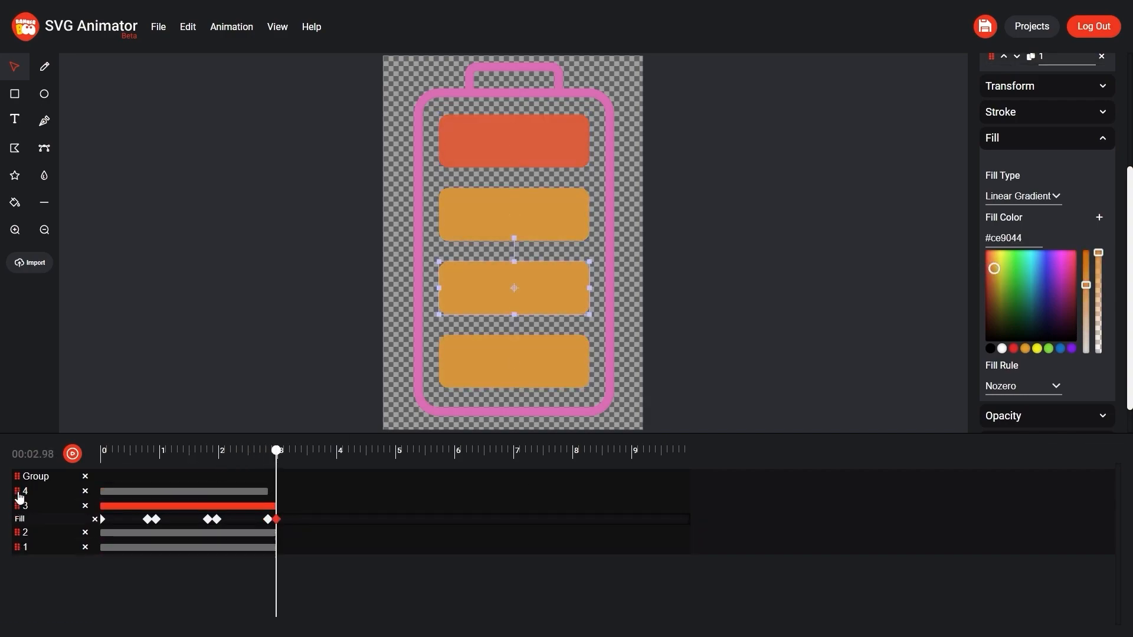
Step: Place closing fill keyframes between 3.5 and 4.2 s, red-orange then back to green
left_click_drag(275, 450, 306, 449)
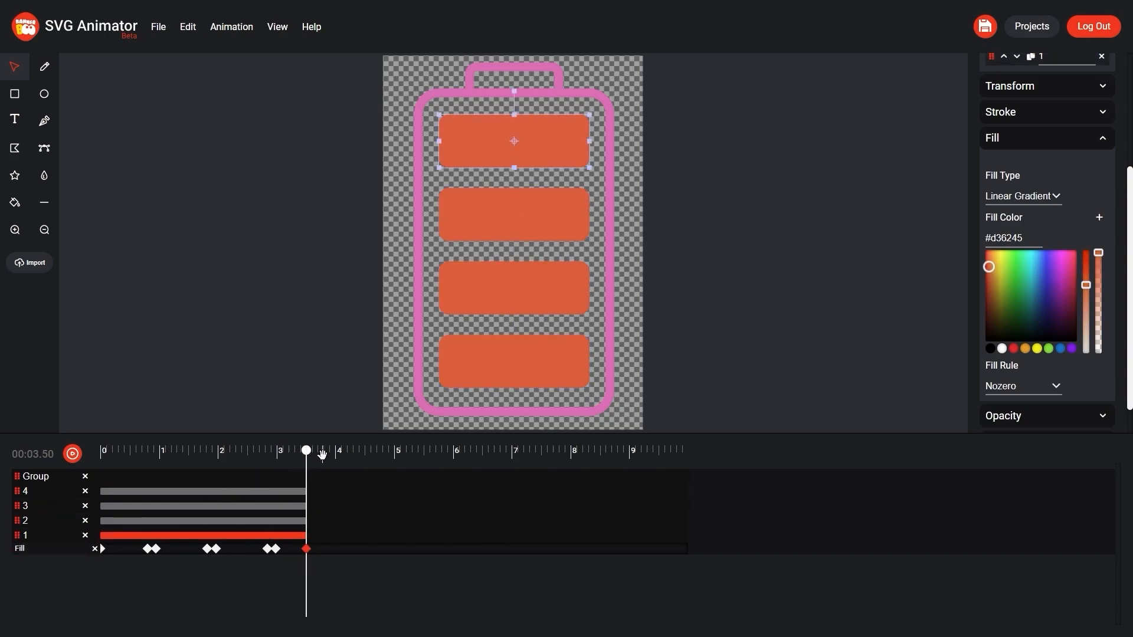
left_click_drag(307, 450, 309, 449)
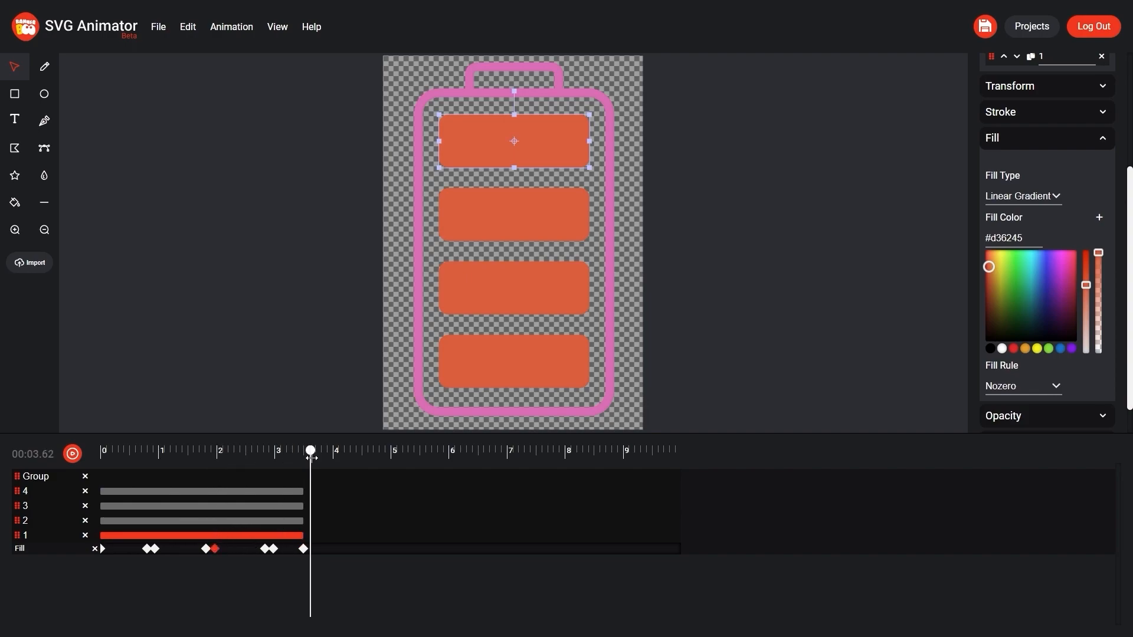
left_click_drag(310, 450, 318, 450)
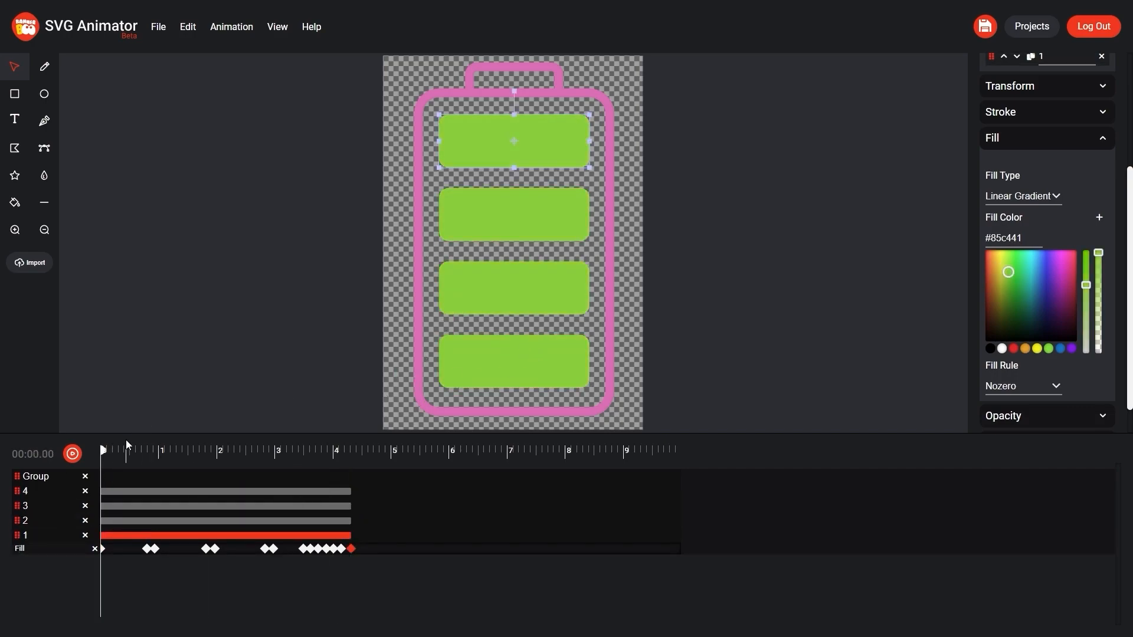
Step: Add staggered opacity keyframes fading the second and third bars out, leaving the bottom bar
left_click_drag(101, 450, 148, 449)
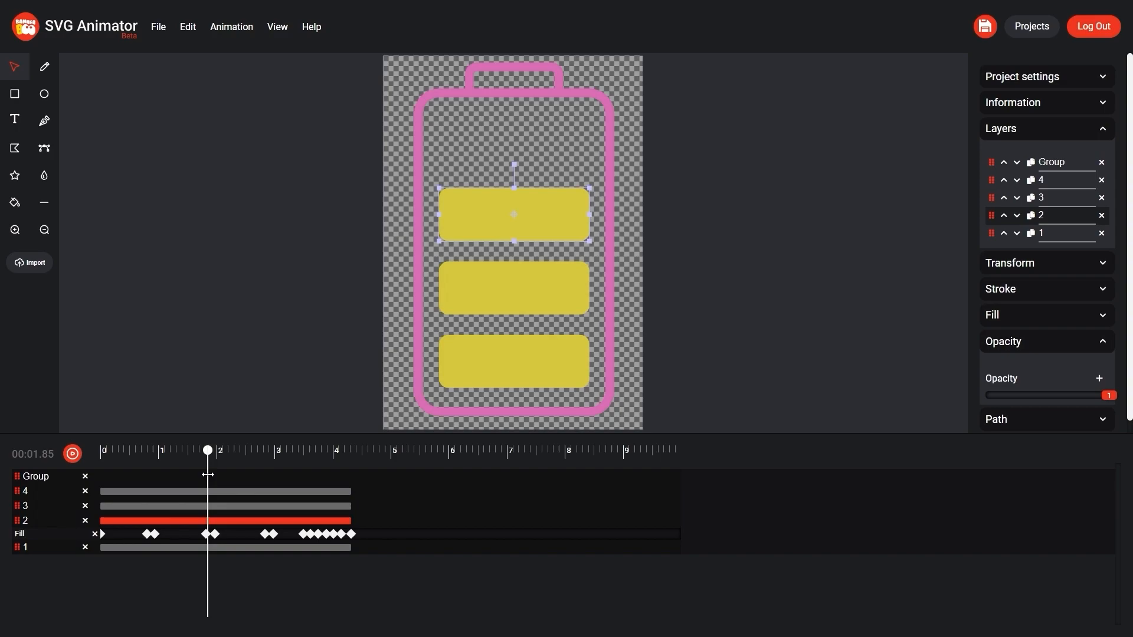
left_click(1098, 379)
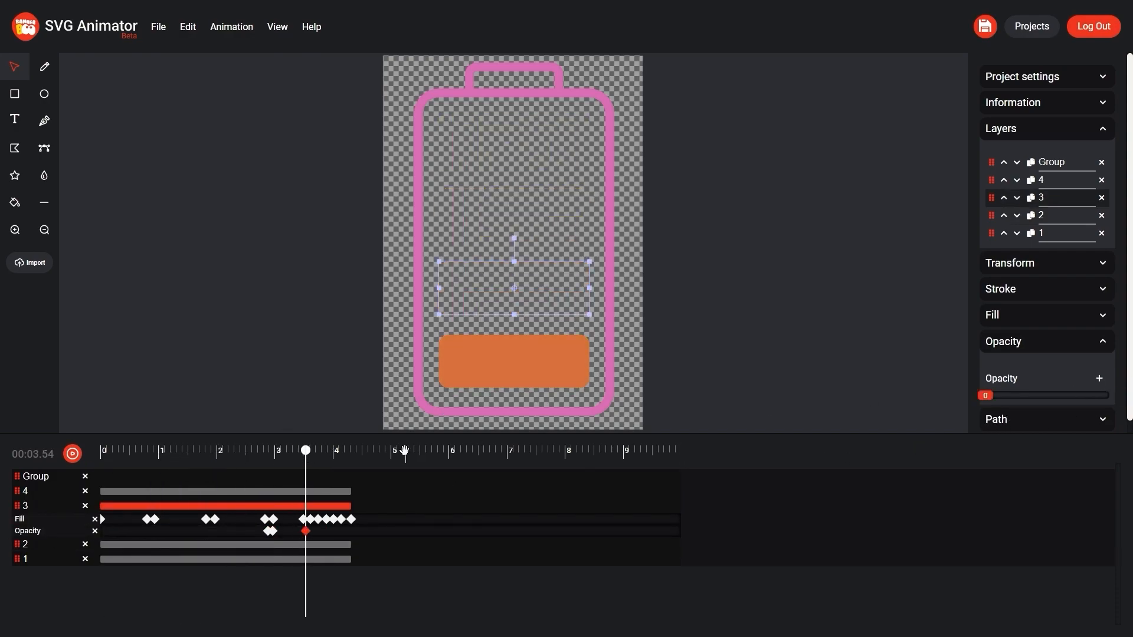
left_click(72, 453)
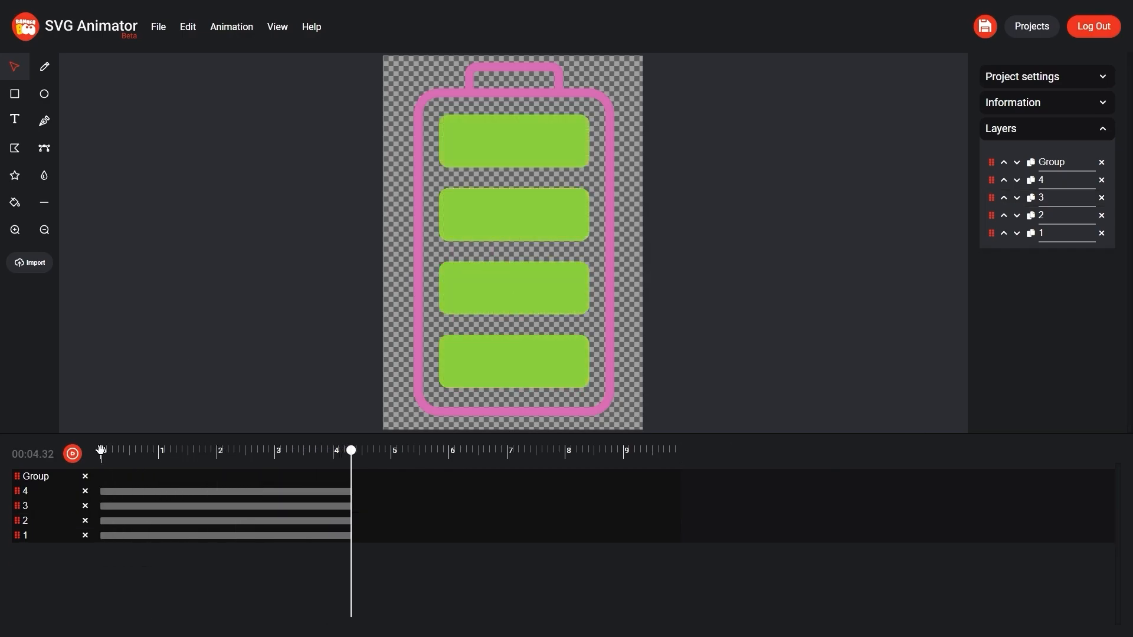
Step: Deselect the bars and bring up the Export SVG dialog with its animation type options
left_click(72, 453)
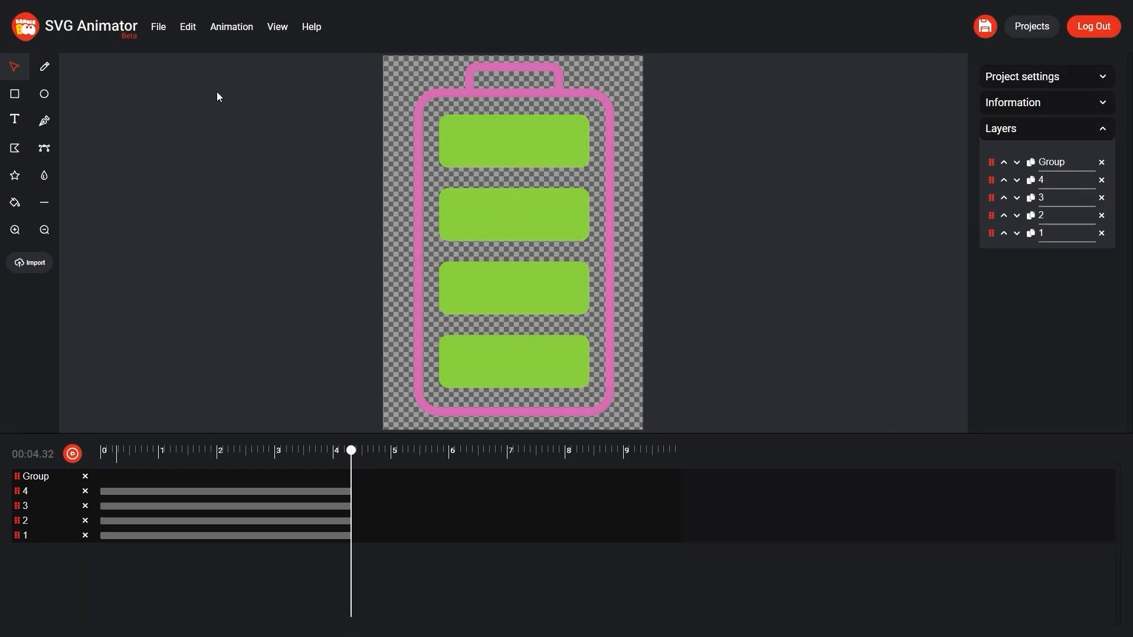
left_click(157, 27)
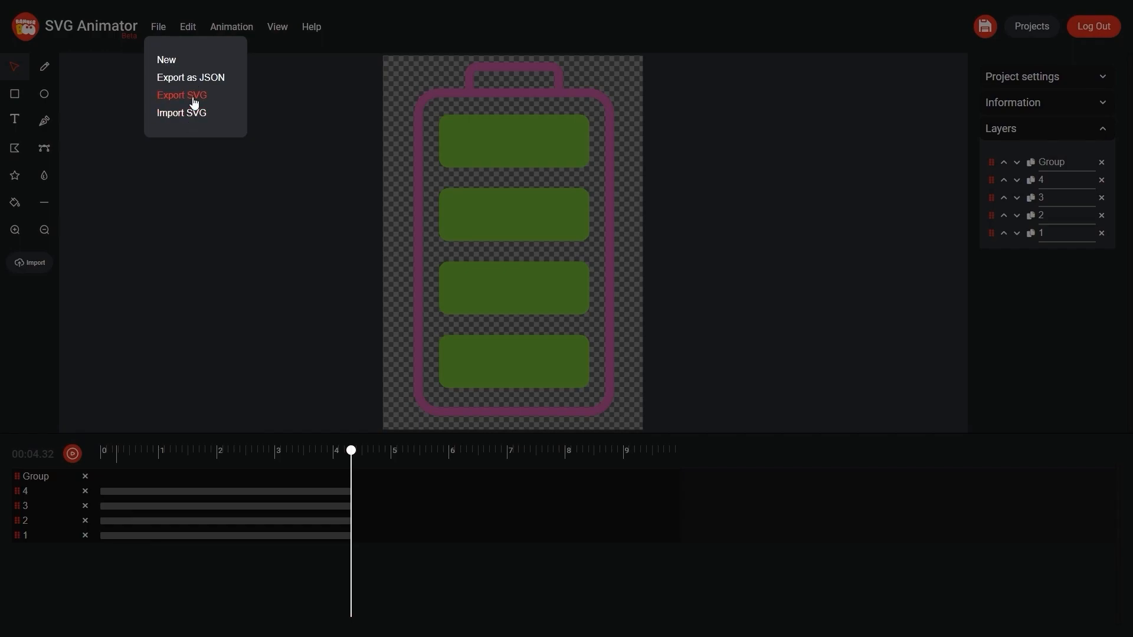
left_click(182, 94)
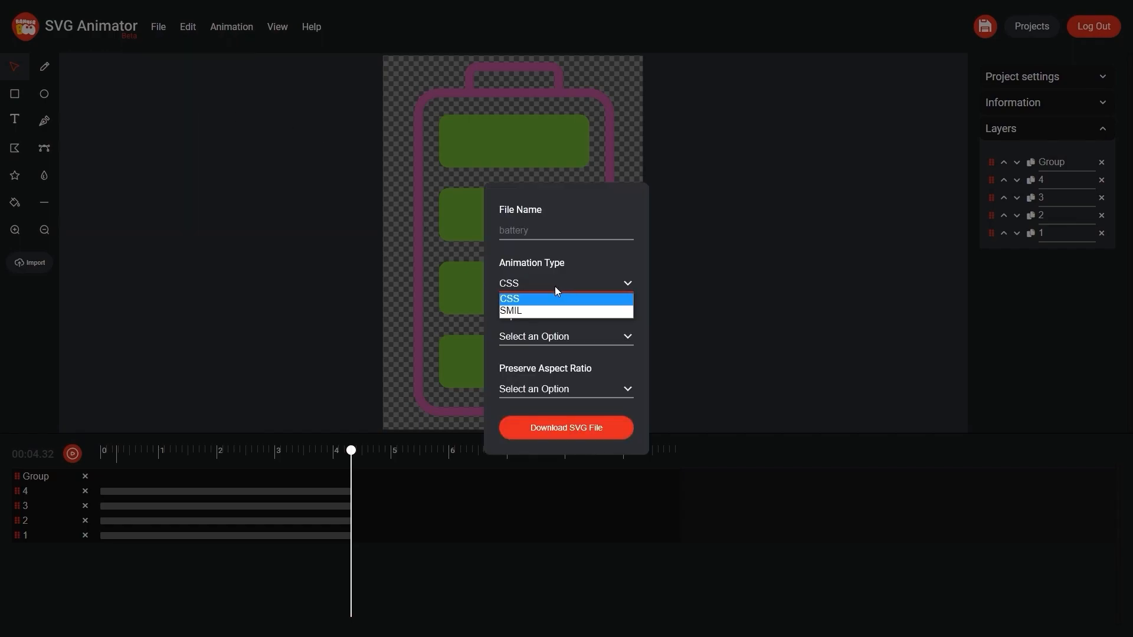